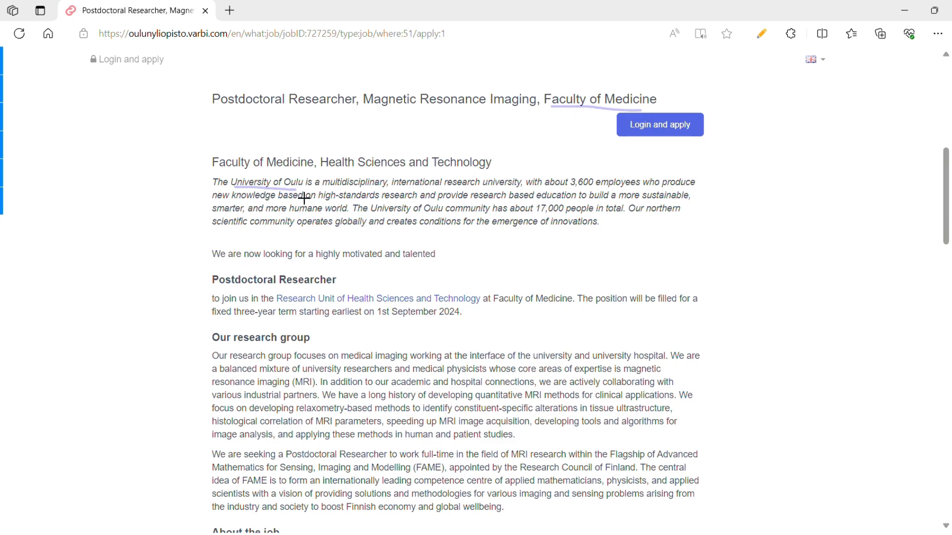
mouse_move(194, 208)
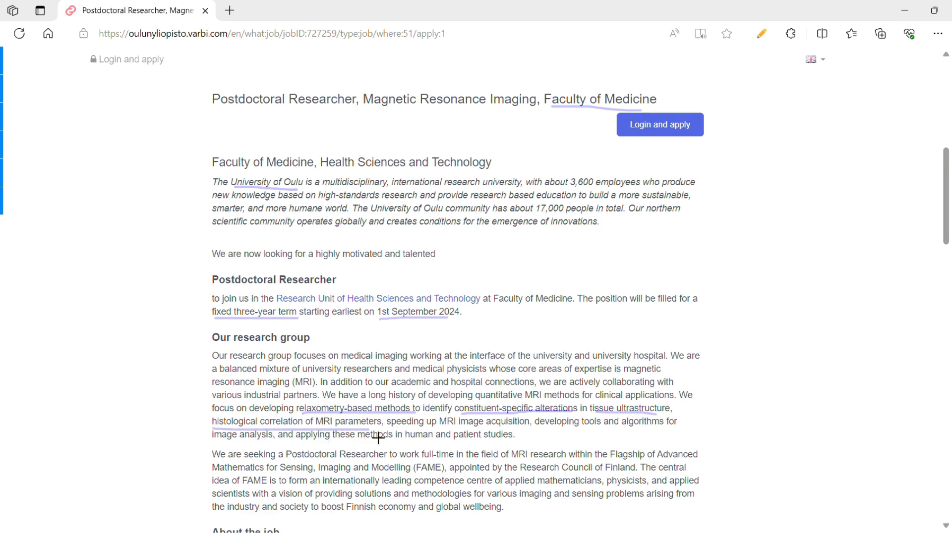
mouse_move(490, 433)
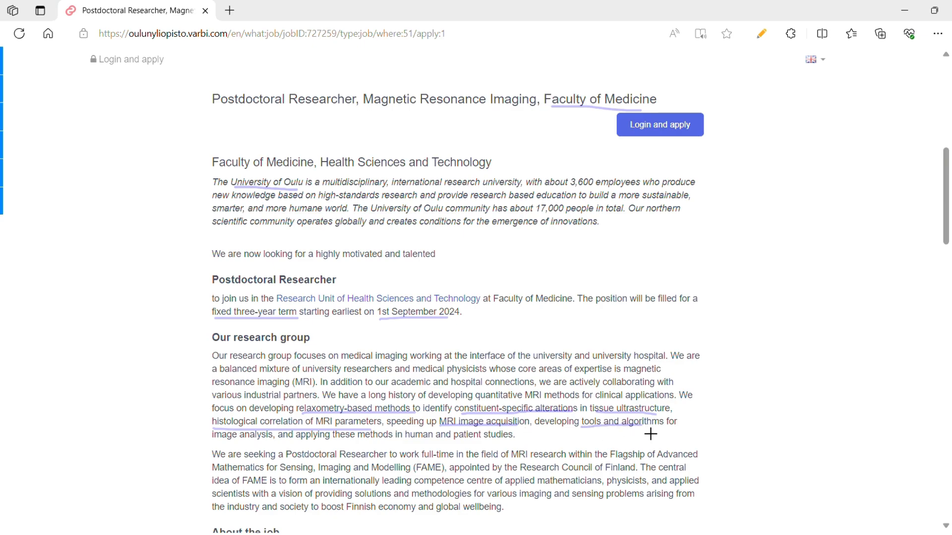
mouse_move(270, 451)
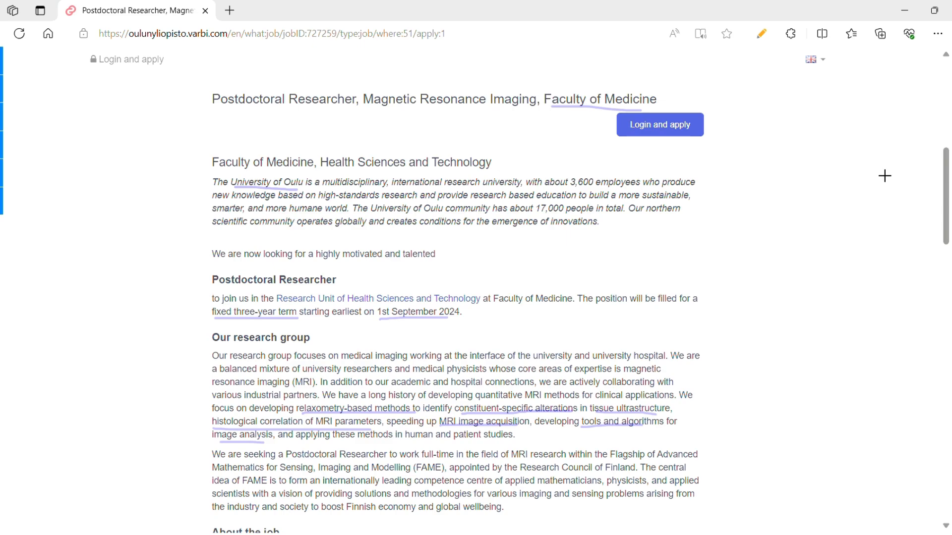
Underline the supervising and teaching responsibilities in About the job with the pen
scroll(down, 3)
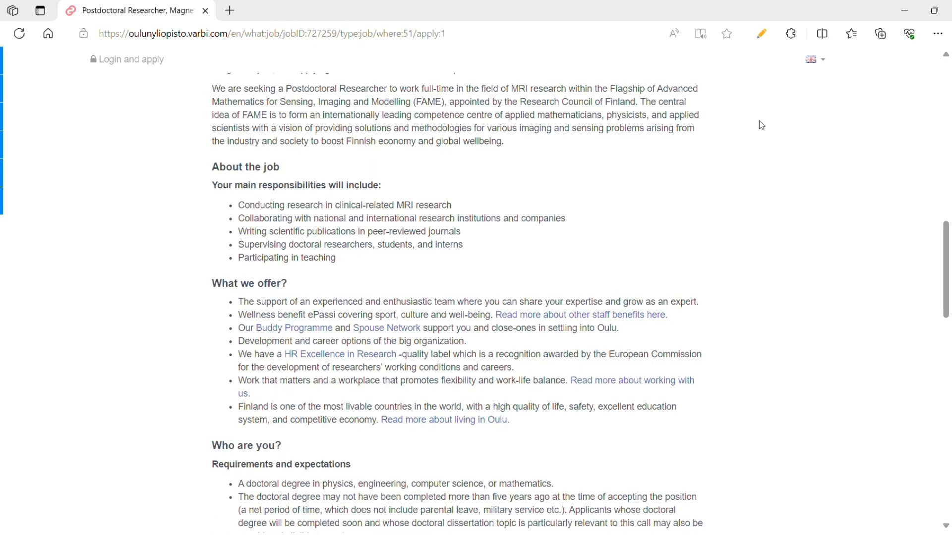
mouse_move(627, 139)
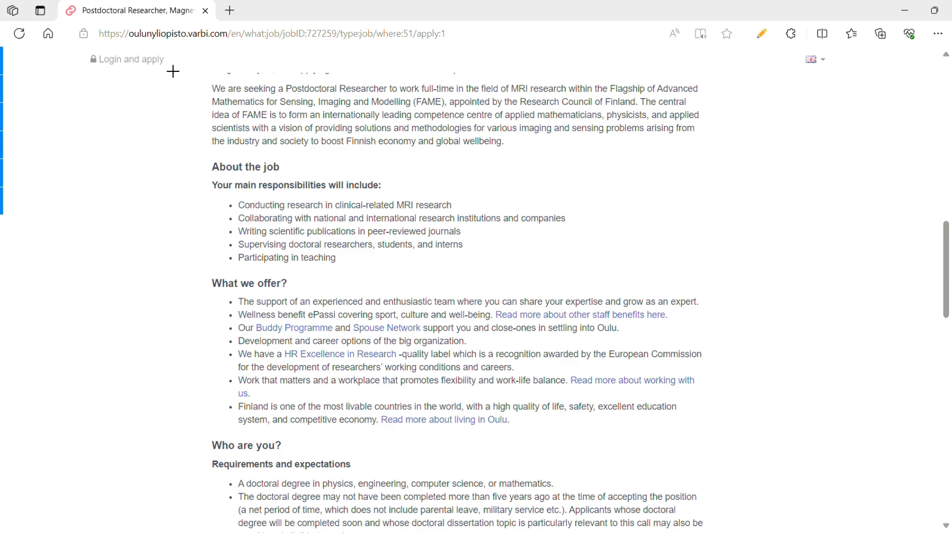
mouse_move(360, 218)
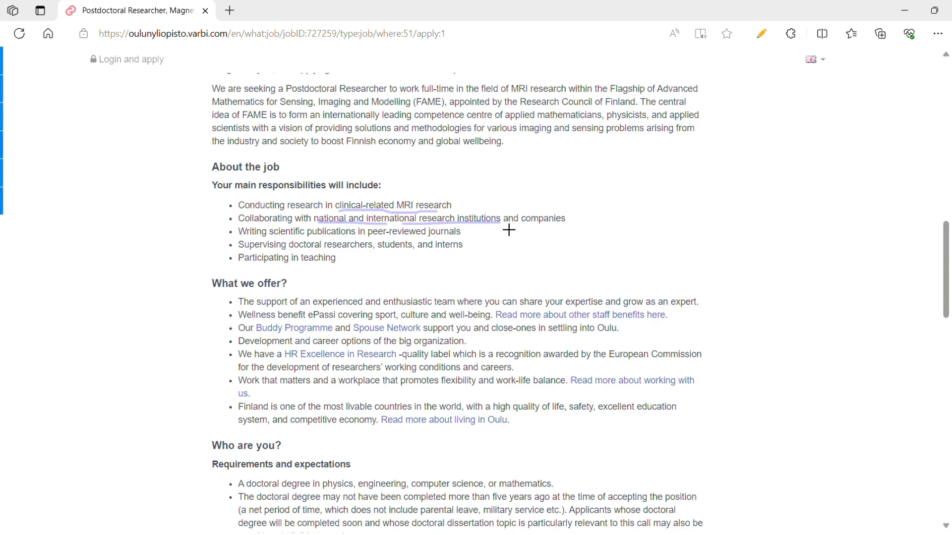
mouse_move(227, 257)
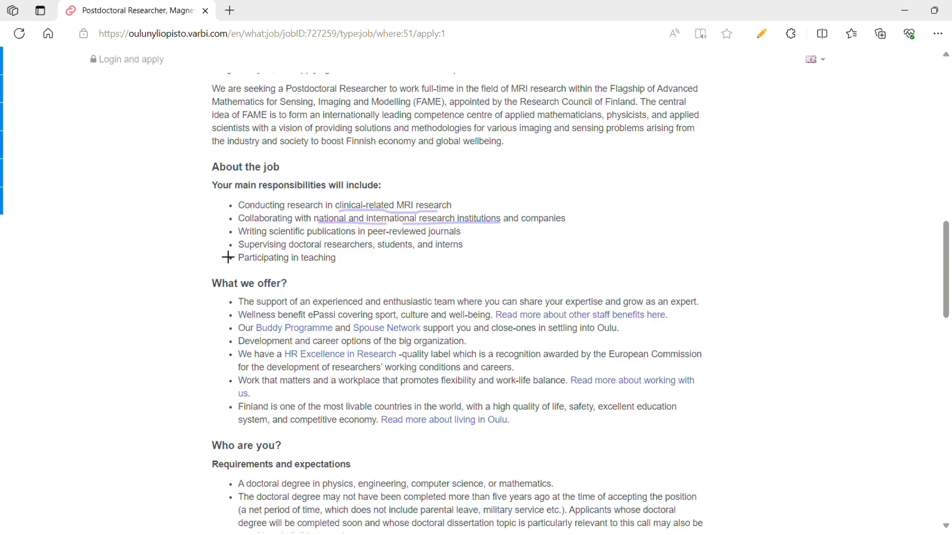
drag(228, 256, 255, 246)
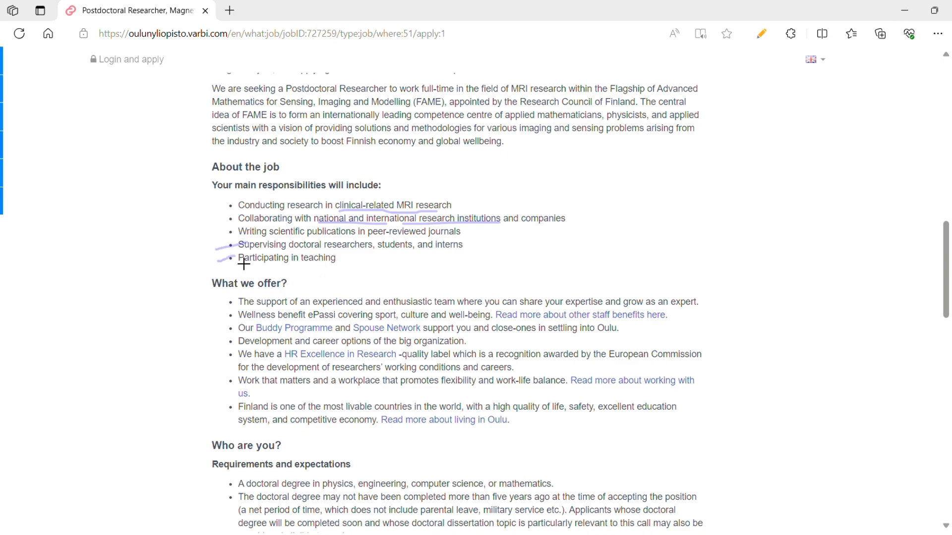
drag(243, 267, 335, 270)
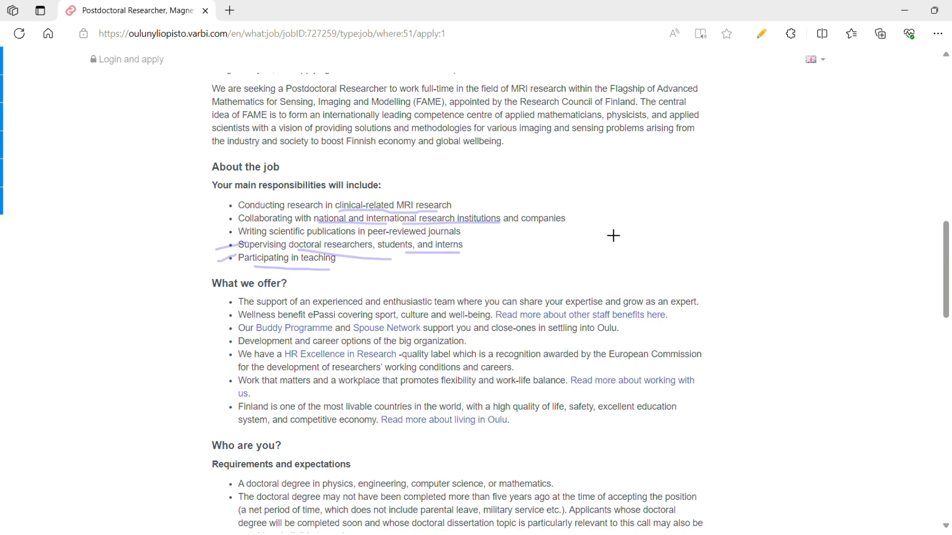
Scroll down to the Who are you? requirements list
scroll(down, 3)
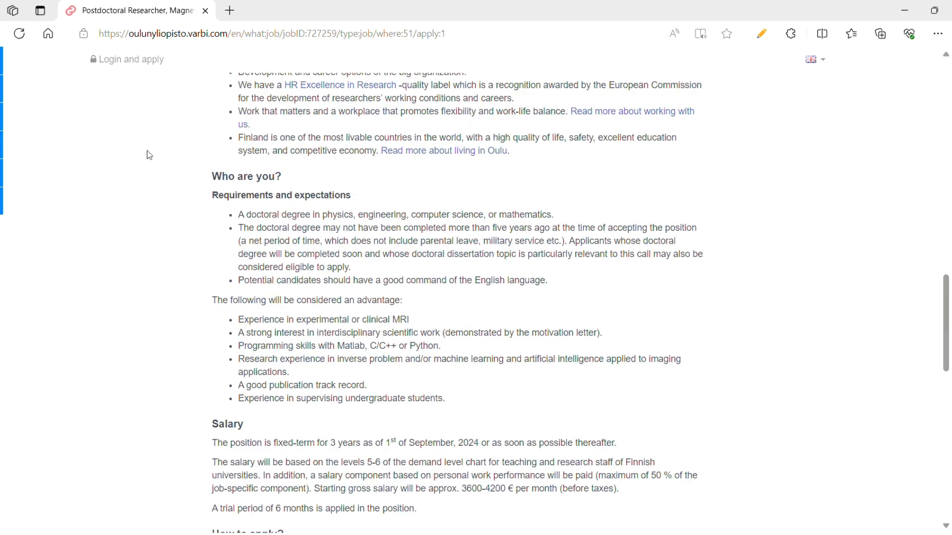
mouse_move(152, 156)
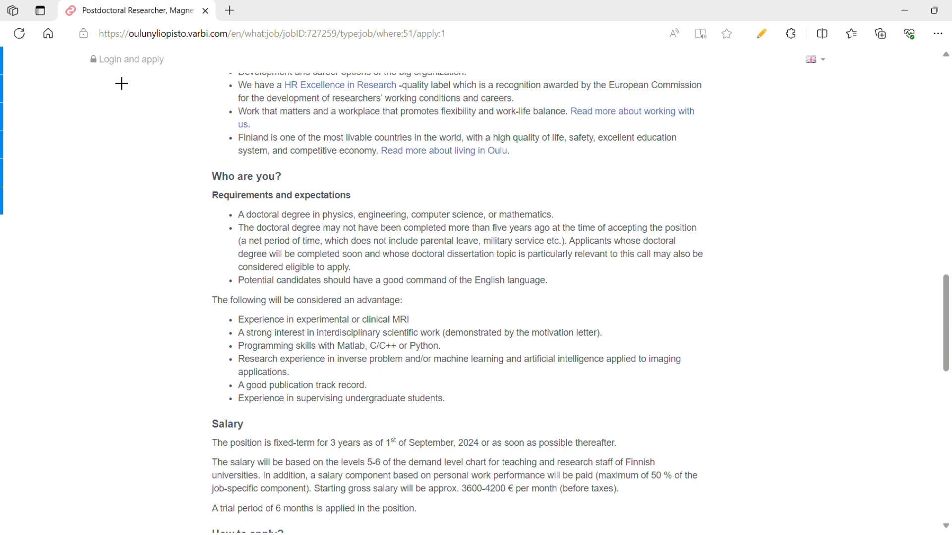
mouse_move(345, 233)
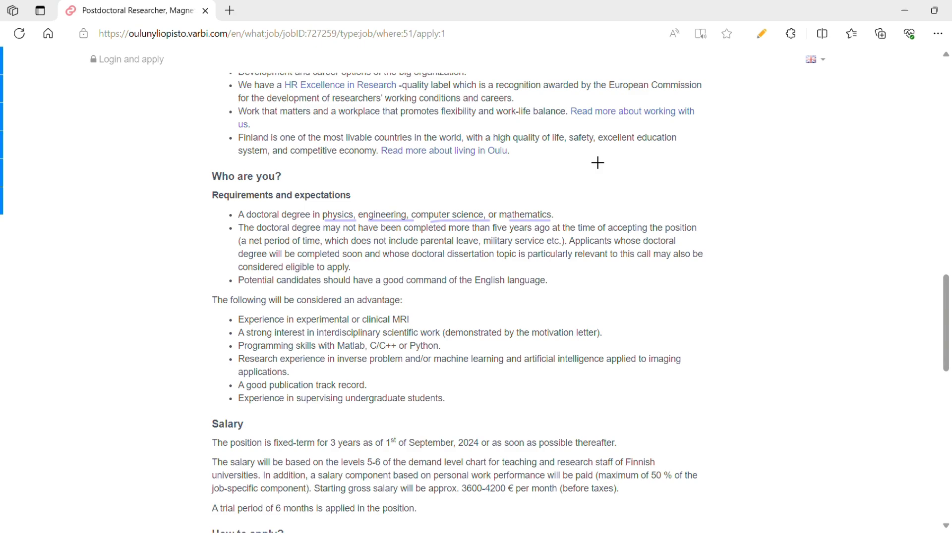
mouse_move(222, 235)
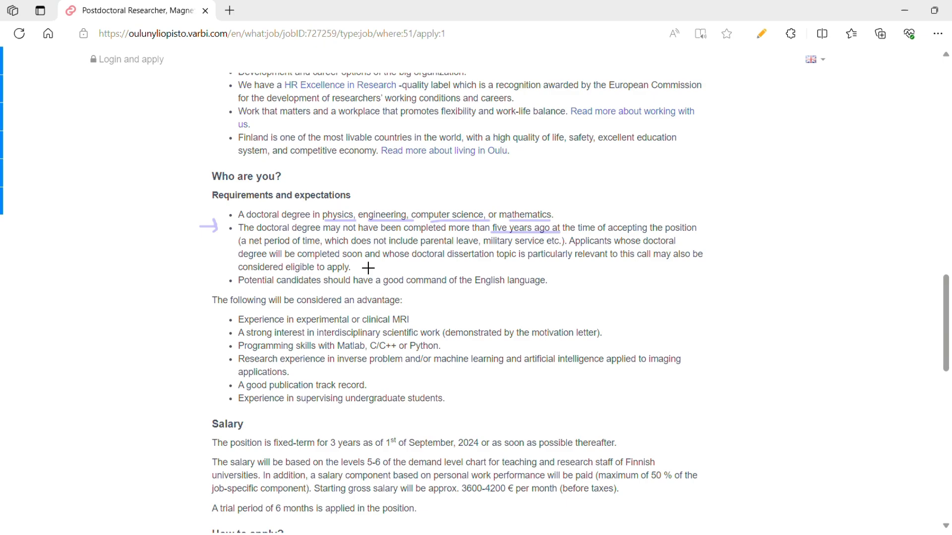
mouse_move(492, 273)
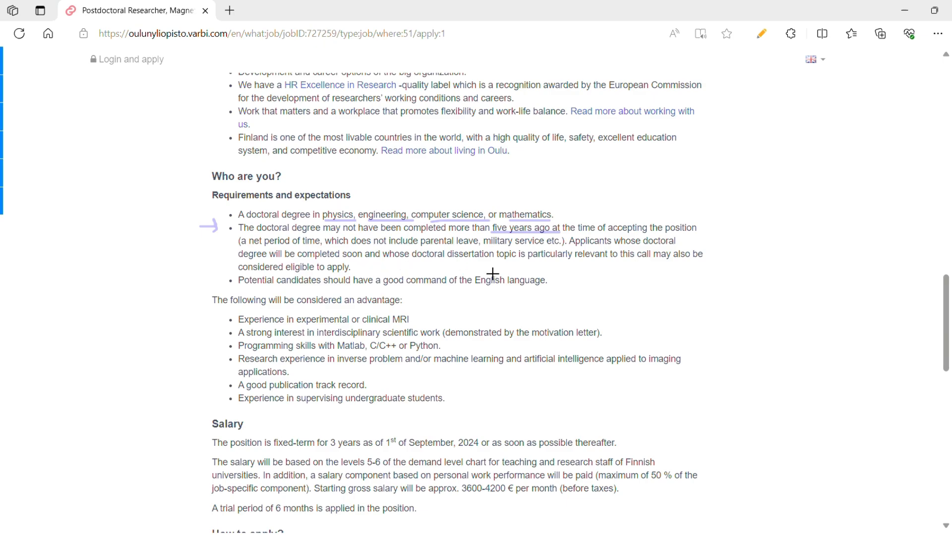
mouse_move(531, 273)
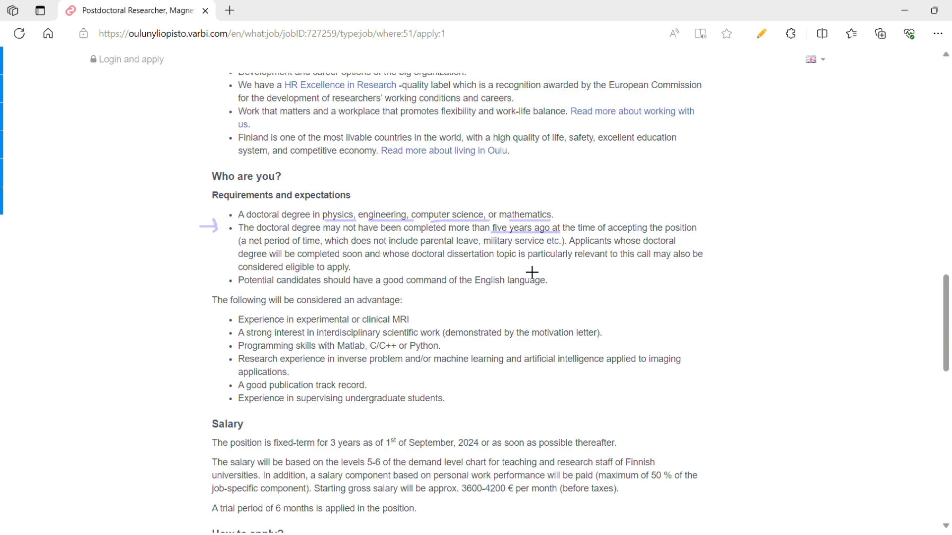
mouse_move(417, 307)
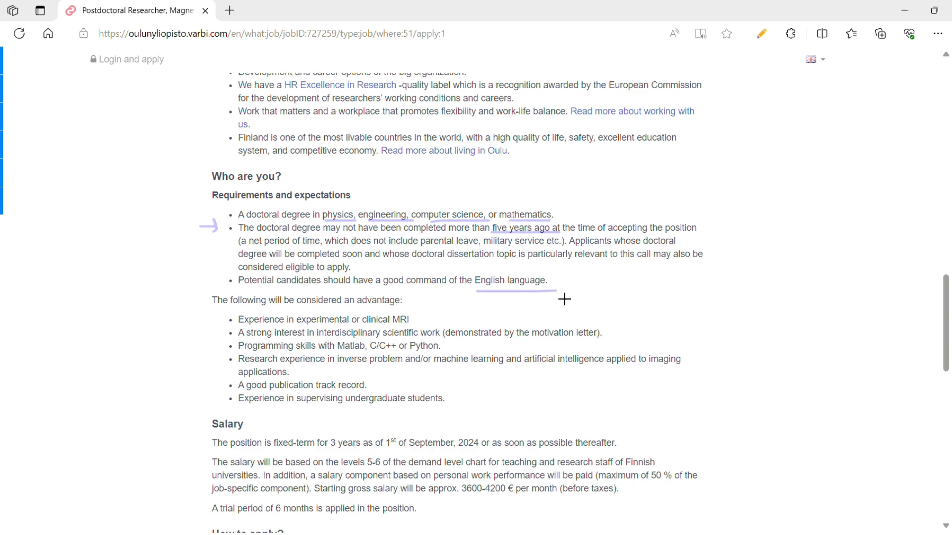
Scroll down through the advantages list toward How to apply
scroll(down, 3)
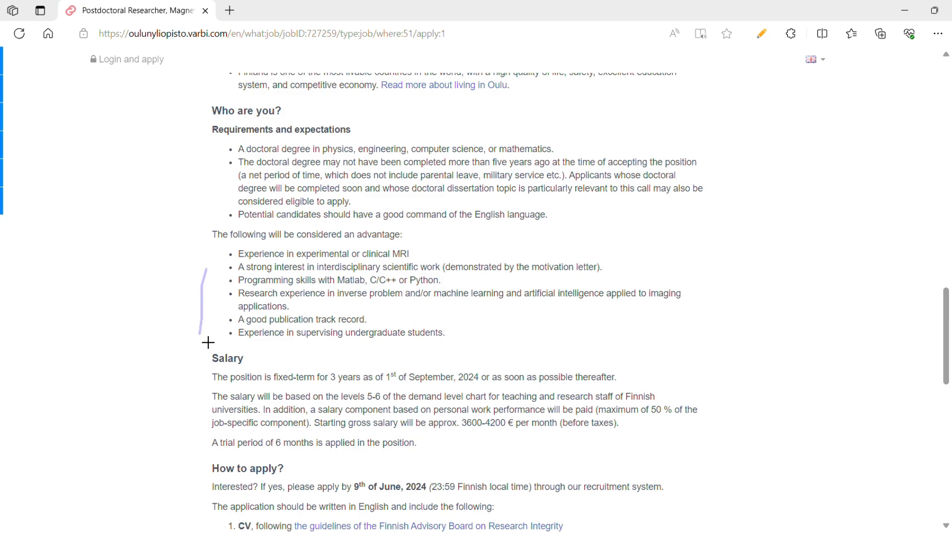
mouse_move(286, 294)
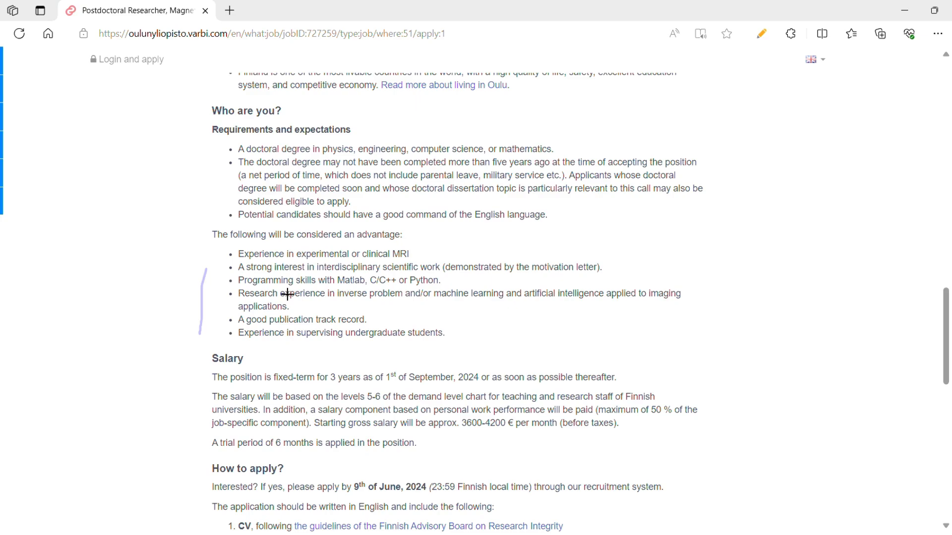
mouse_move(297, 286)
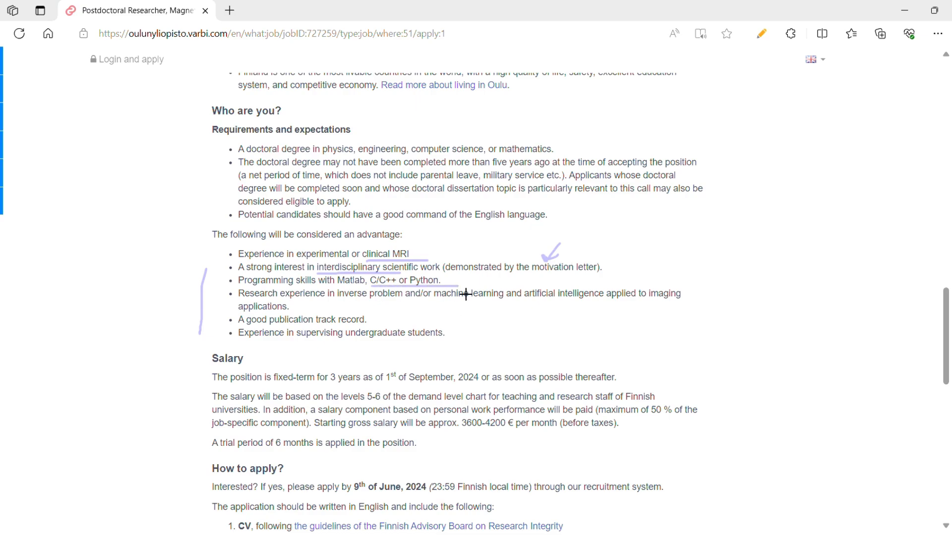
mouse_move(391, 314)
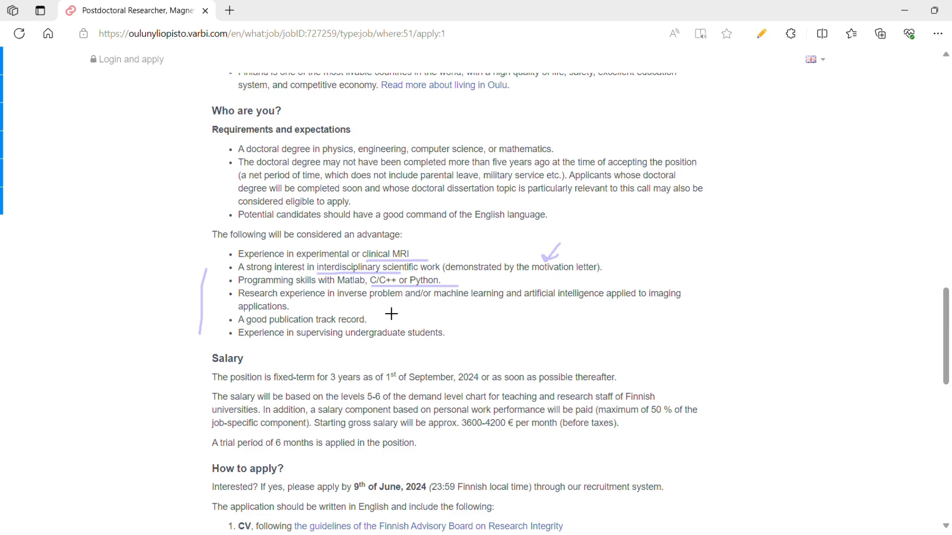
mouse_move(384, 333)
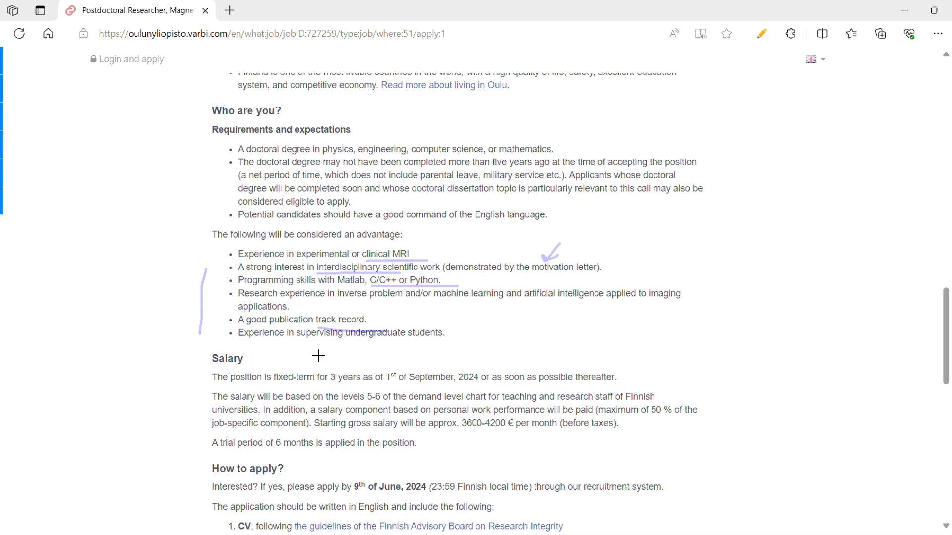
Underline the fixed-term September start date and the 3600-4200 € monthly gross salary
scroll(down, 3)
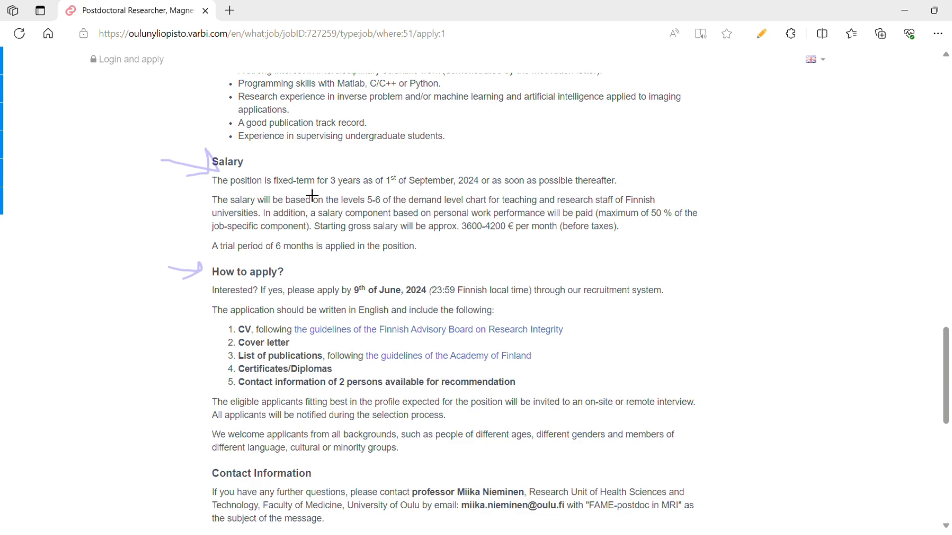
drag(273, 191, 510, 193)
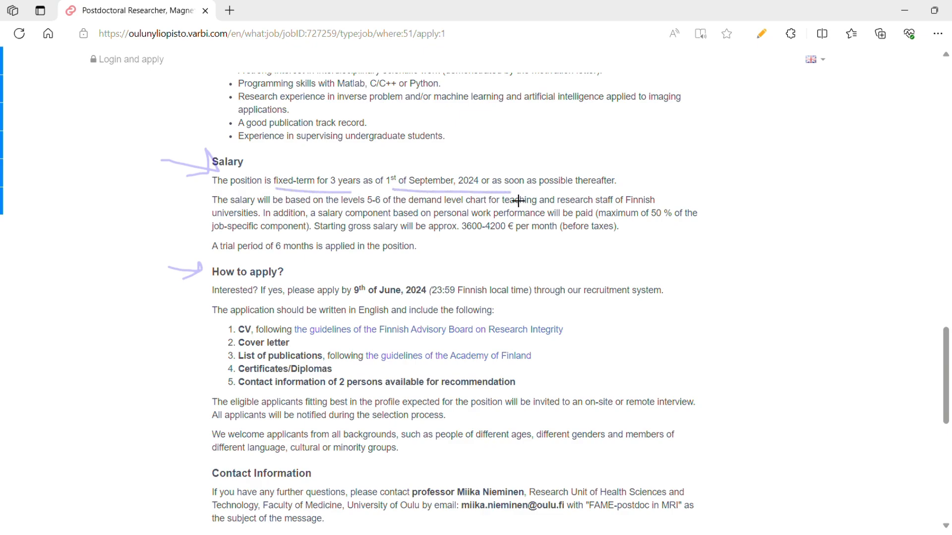
mouse_move(356, 239)
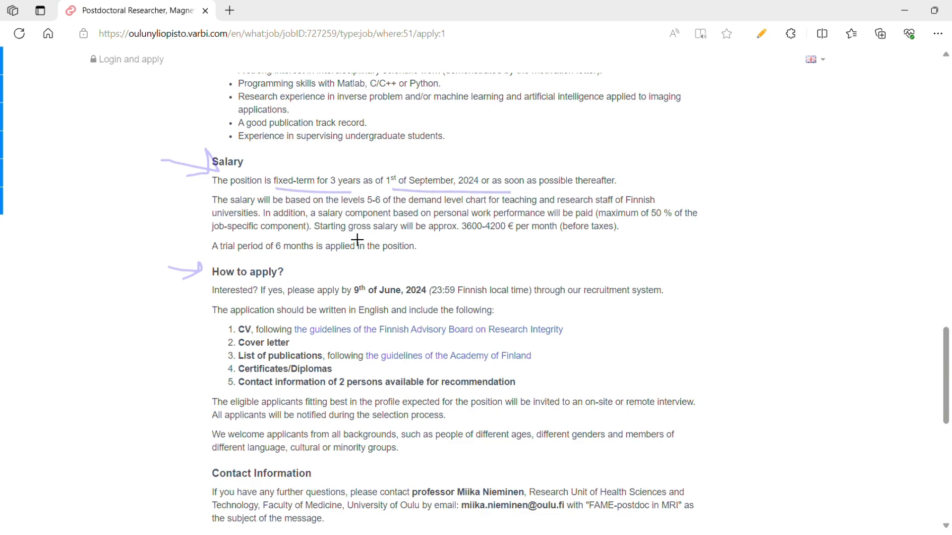
drag(354, 237, 586, 249)
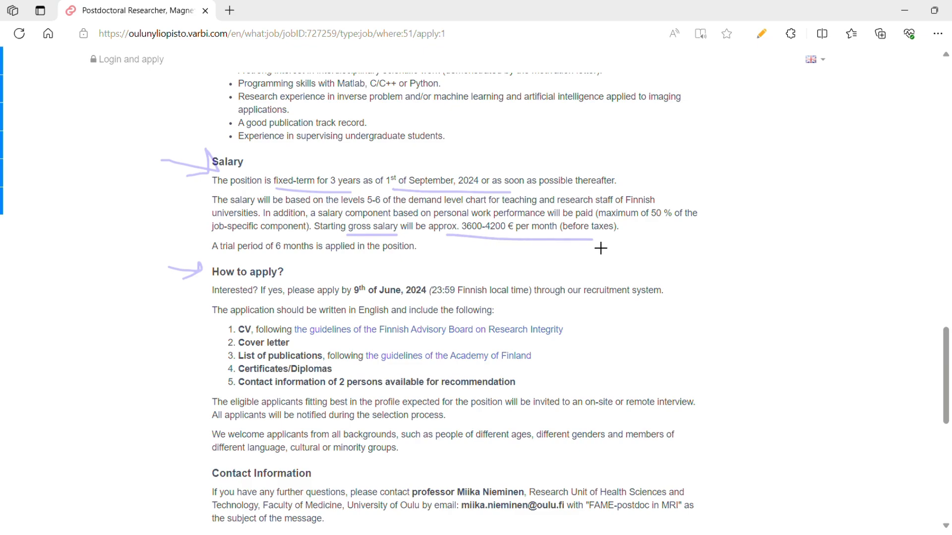
mouse_move(704, 247)
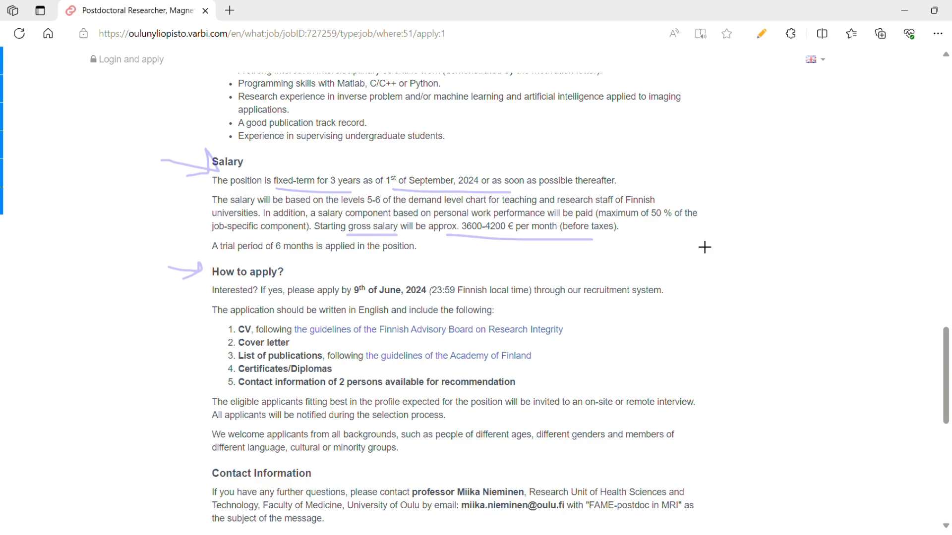
mouse_move(686, 237)
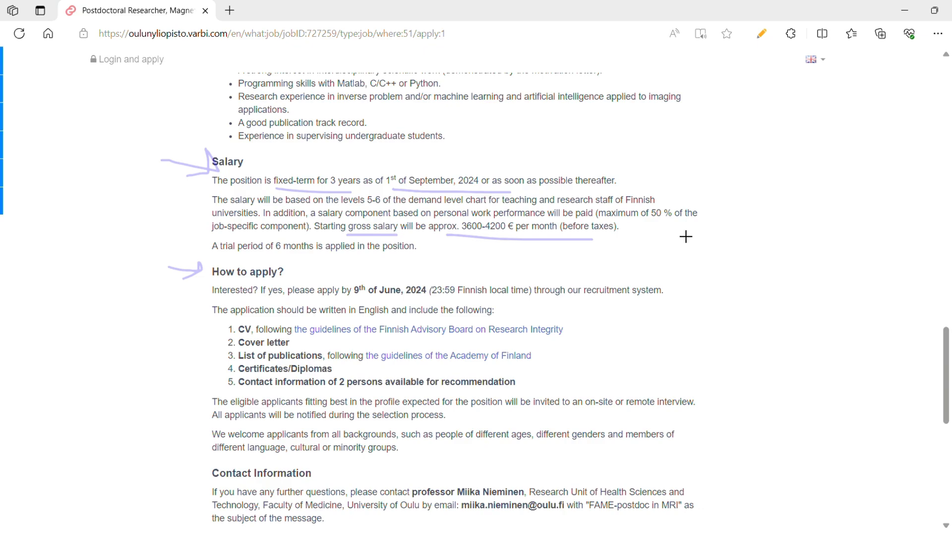
mouse_move(351, 309)
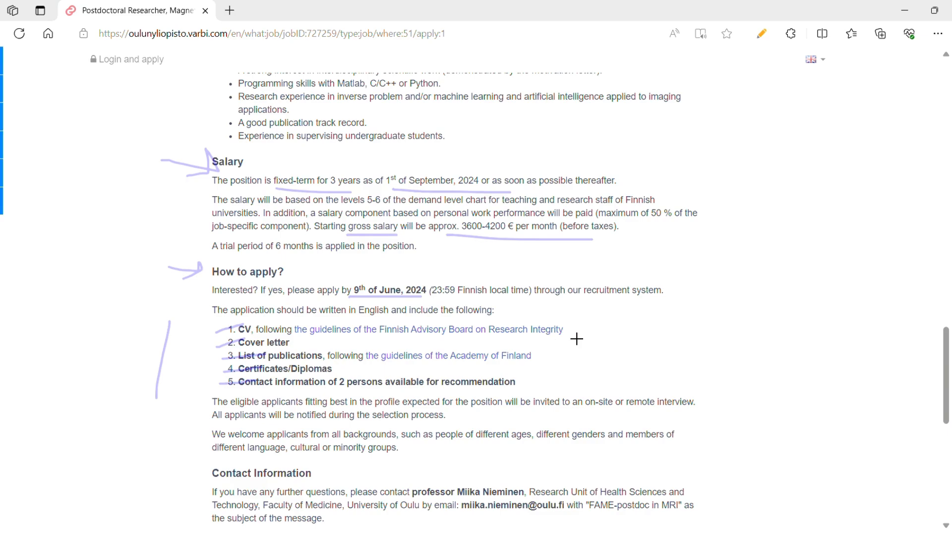
mouse_move(618, 338)
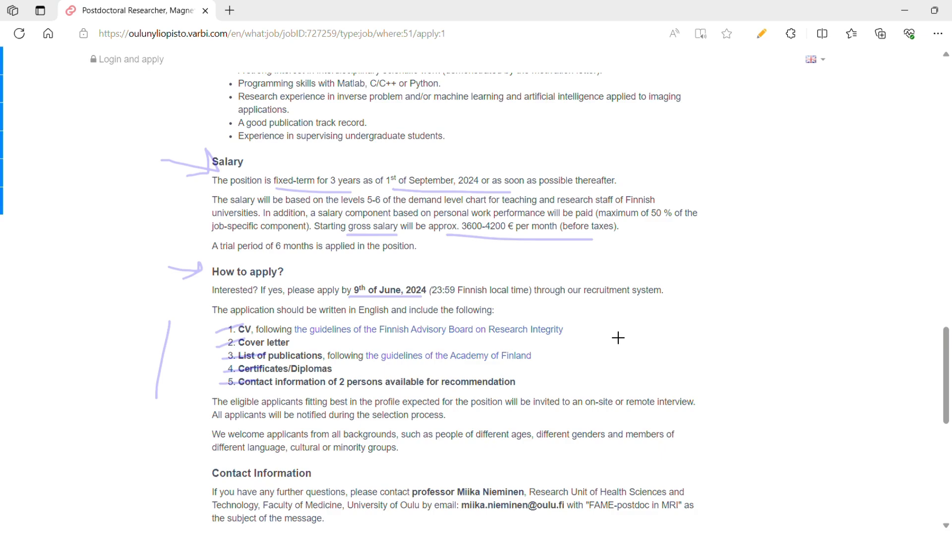
Scroll to the bottom and go to Login and apply for the MRI postdoc
scroll(down, 3)
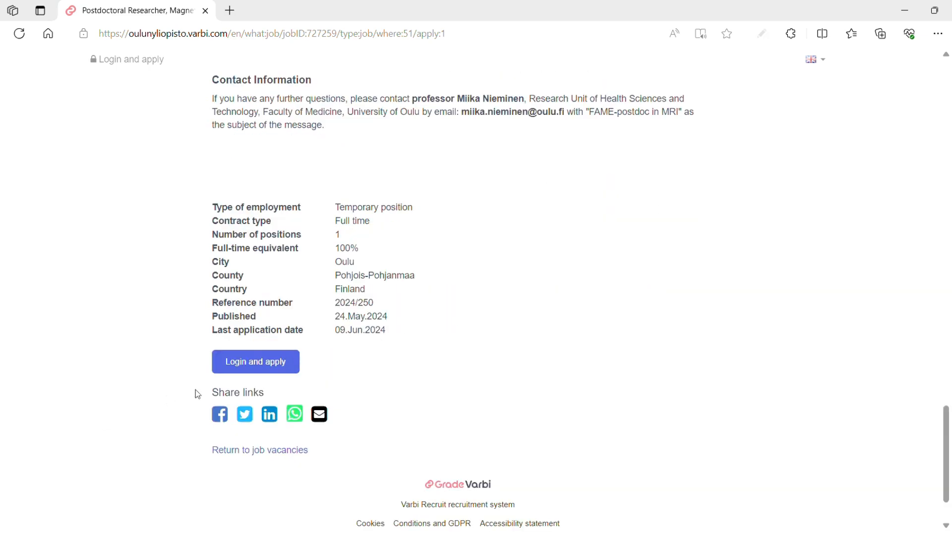
click(255, 362)
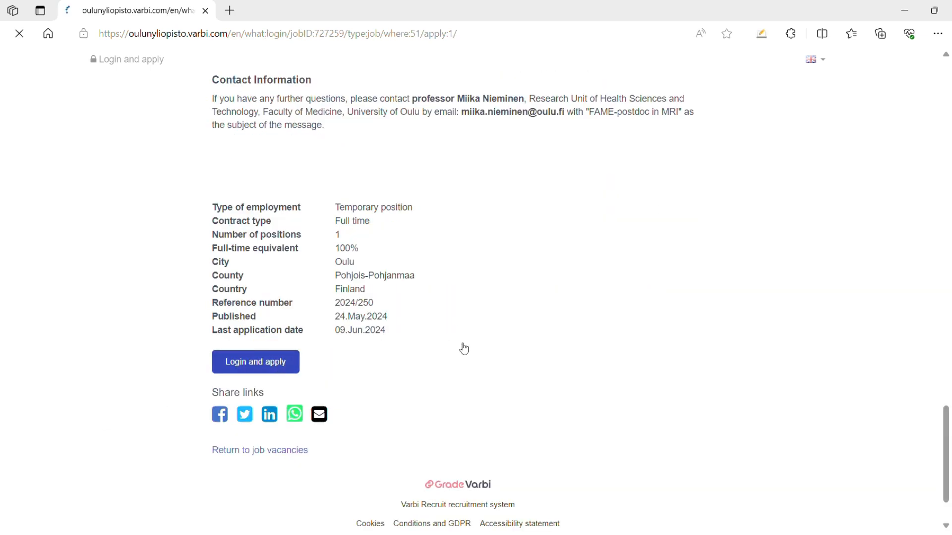
click(254, 362)
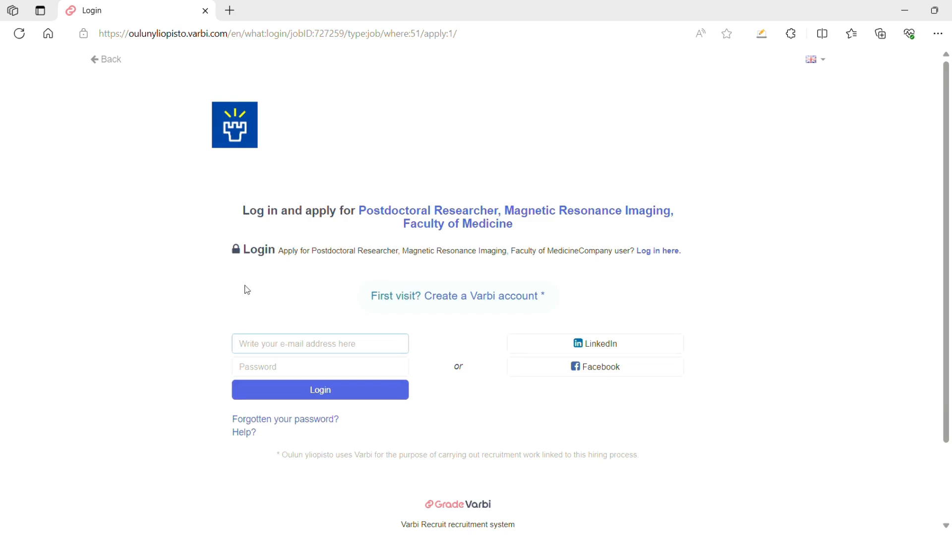